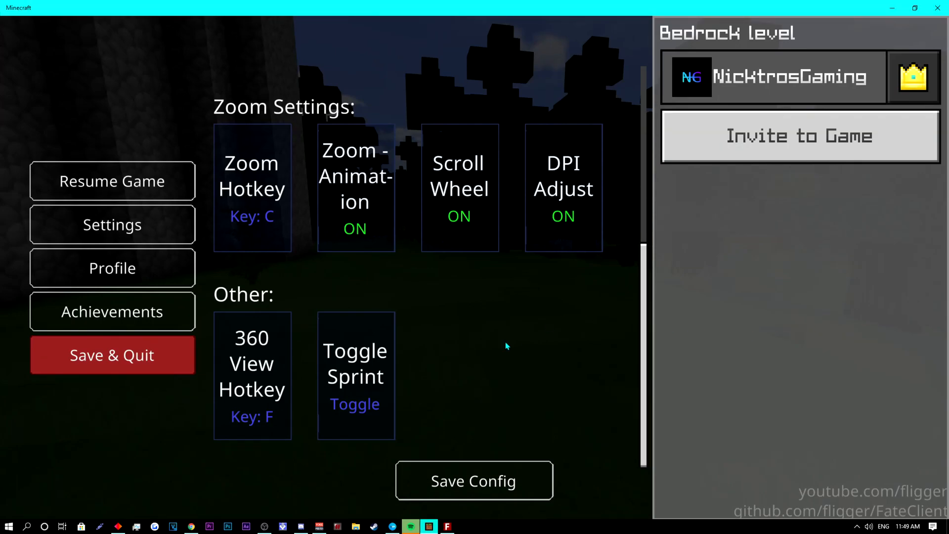
{"action": "mouse_move", "coordinate": [355, 364]}
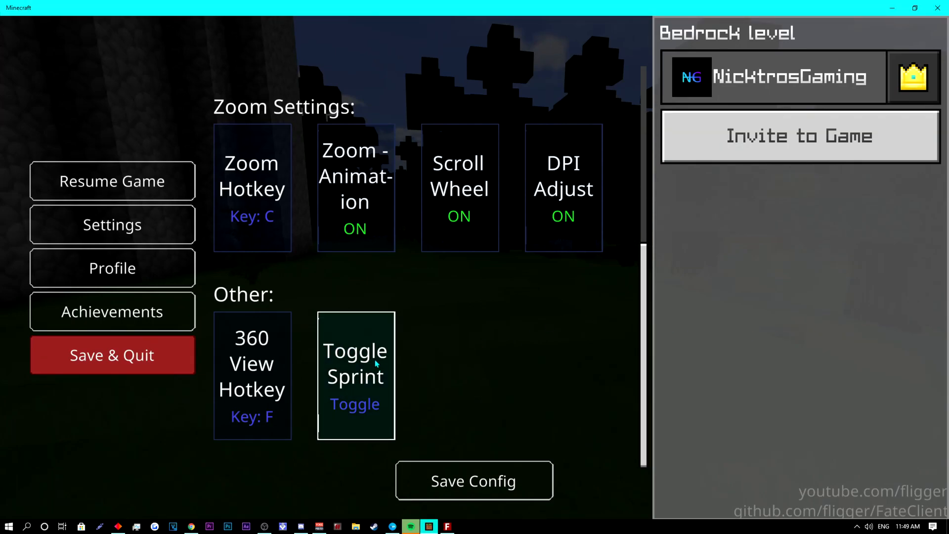
{"action": "mouse_move", "coordinate": [458, 188]}
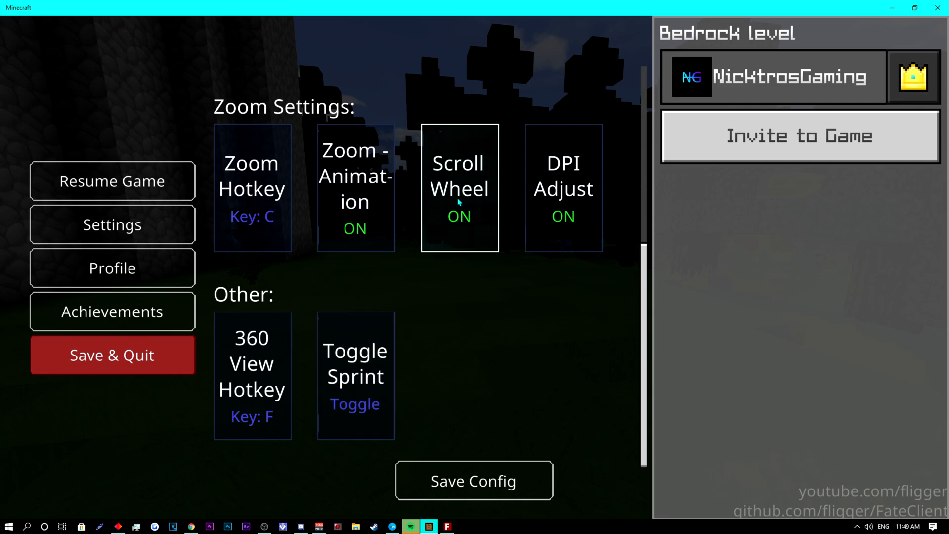
- Turn on the green HUD and coordinates display, then start walking through the forest
{"action": "left_click", "coordinate": [112, 180]}
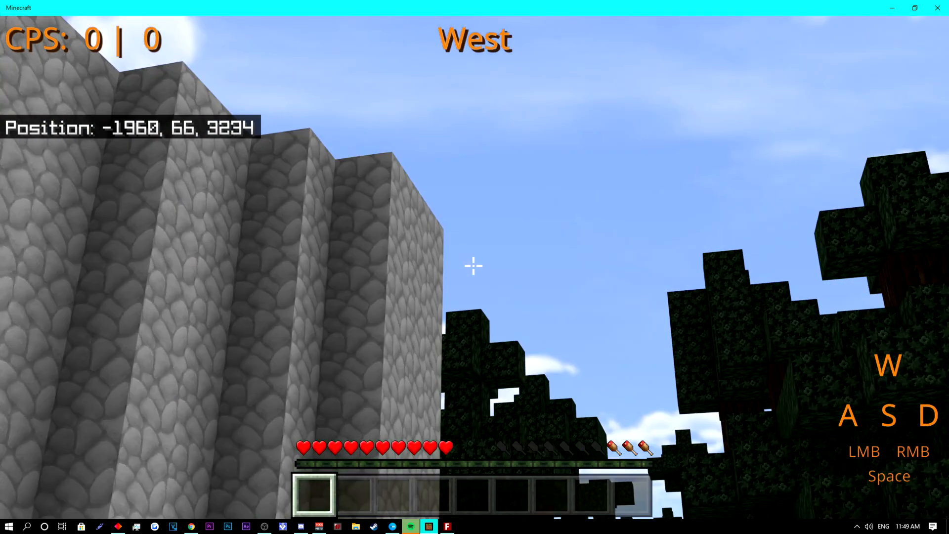
{"action": "mouse_move", "coordinate": [474, 266]}
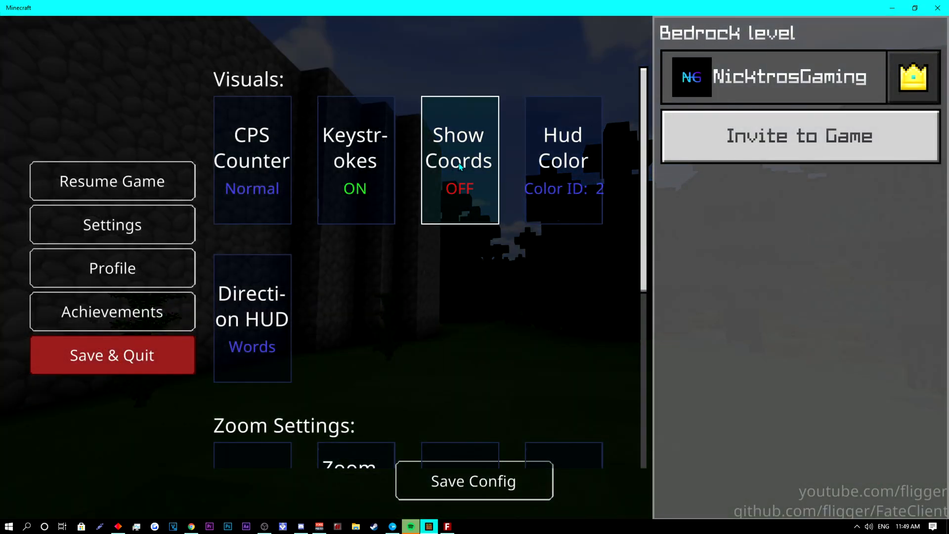
{"action": "left_click", "coordinate": [459, 160]}
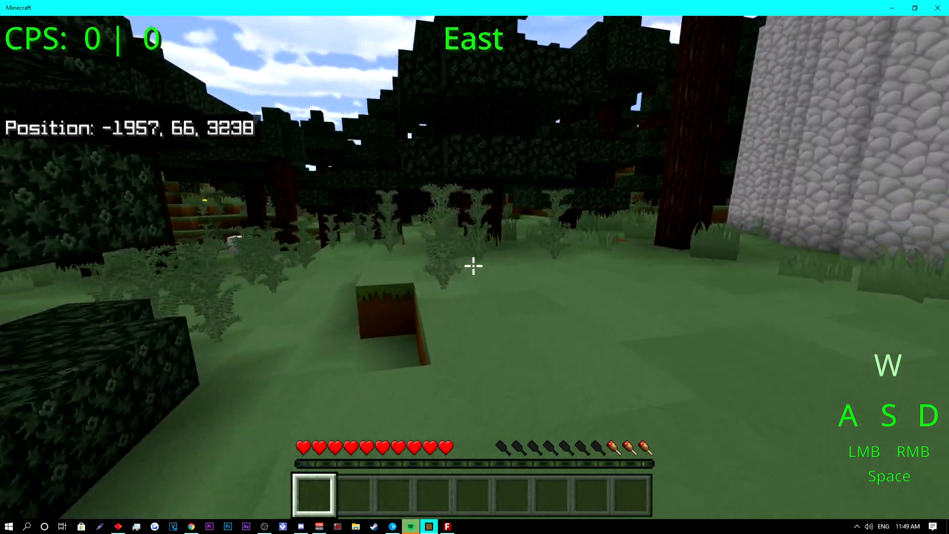
{"action": "mouse_move", "coordinate": [475, 266]}
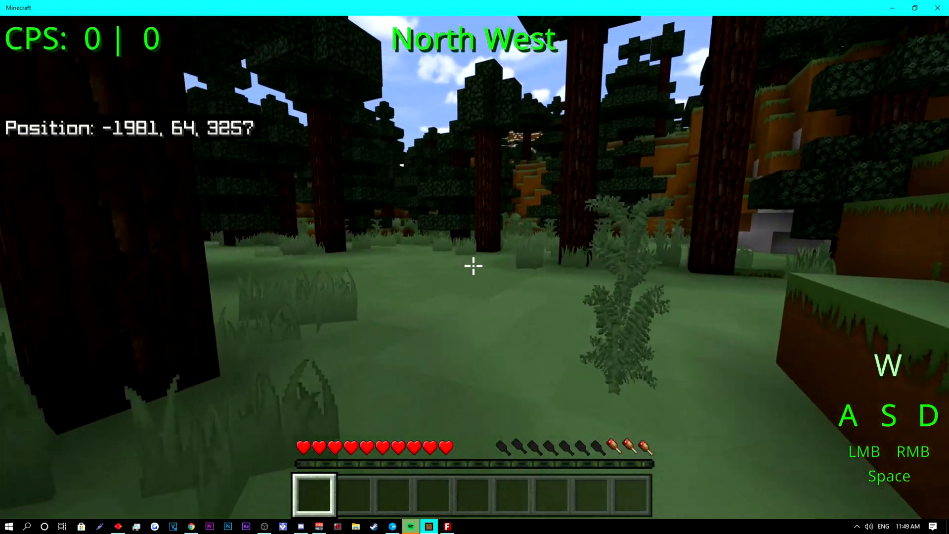
{"action": "key", "text": "w"}
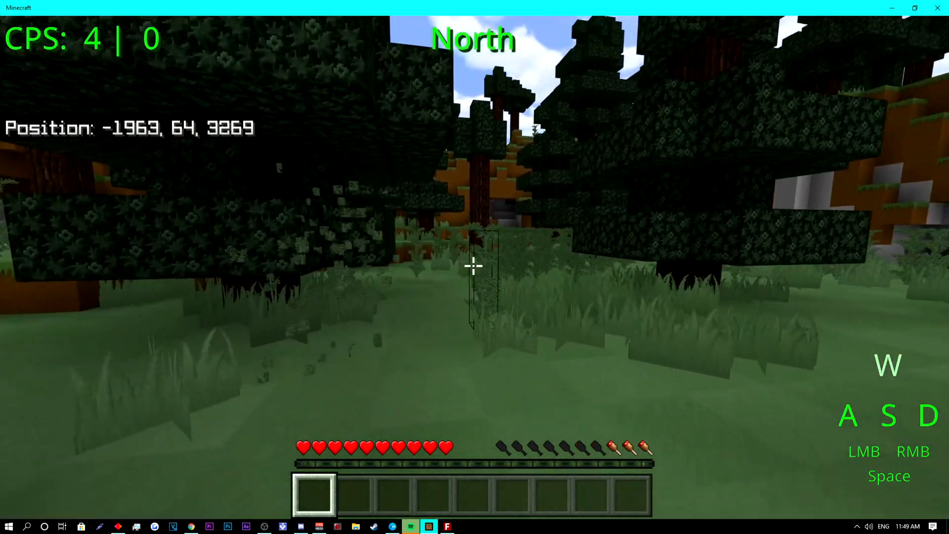
- Walk around to show the direction display, then reopen the client settings menu
{"action": "key", "text": "w"}
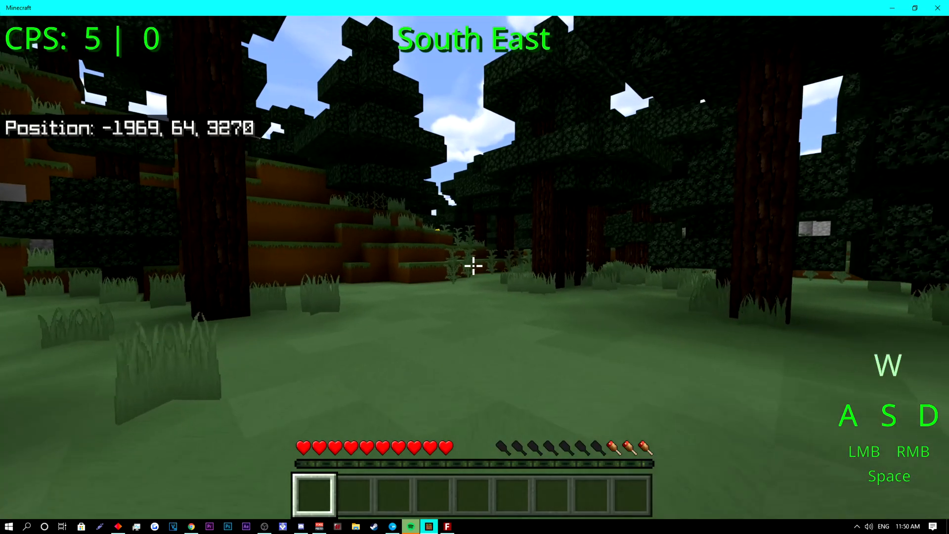
{"action": "key", "text": "w"}
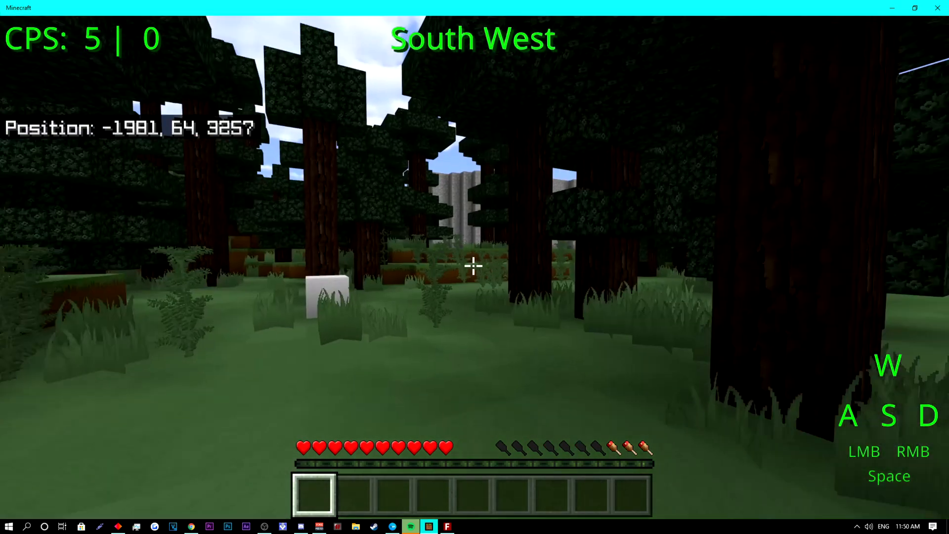
{"action": "mouse_move", "coordinate": [474, 267]}
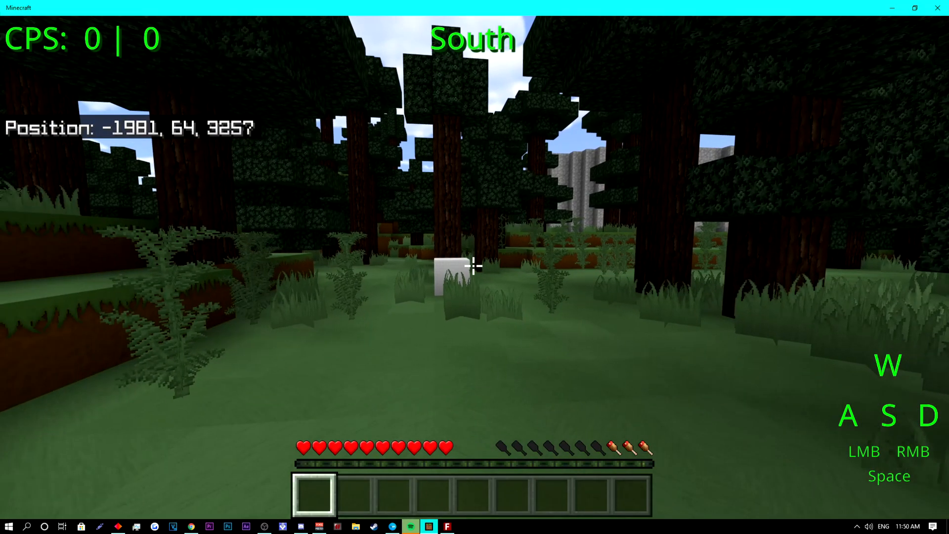
{"action": "key", "text": "Escape"}
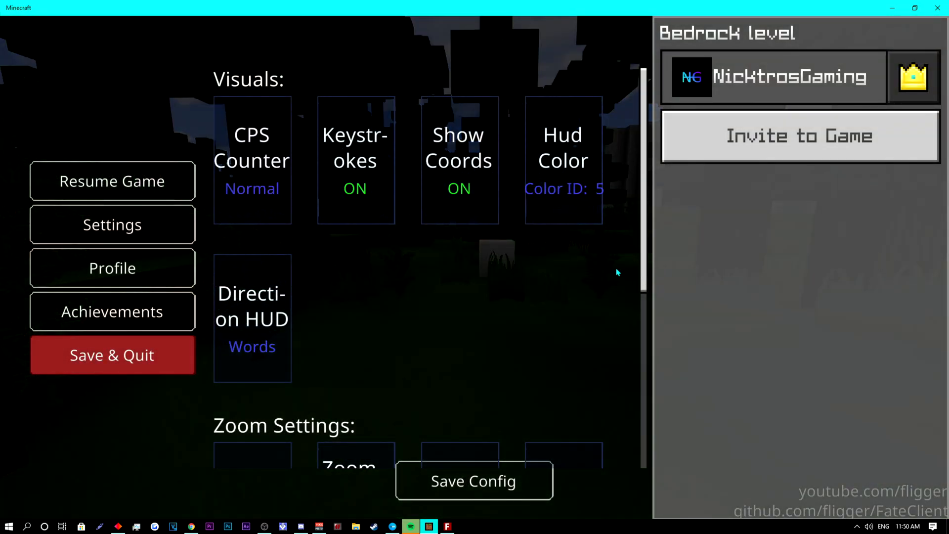
{"action": "scroll", "scroll_direction": "down", "scroll_amount": 3}
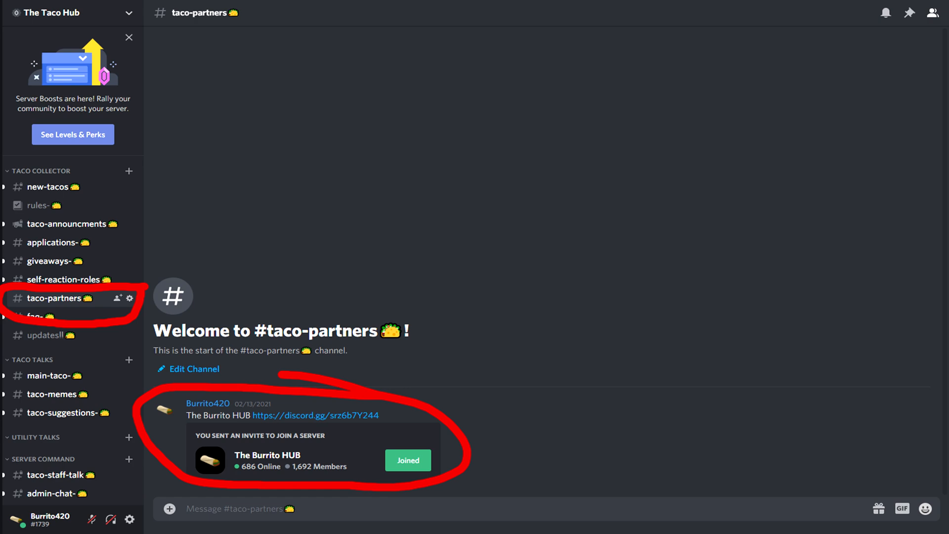
{"action": "left_click", "coordinate": [429, 525]}
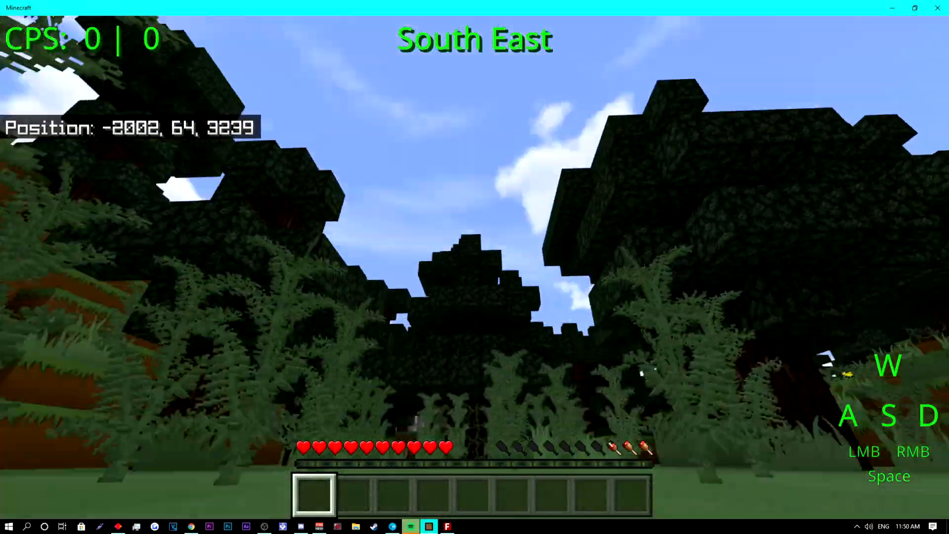
{"action": "mouse_move", "coordinate": [474, 267]}
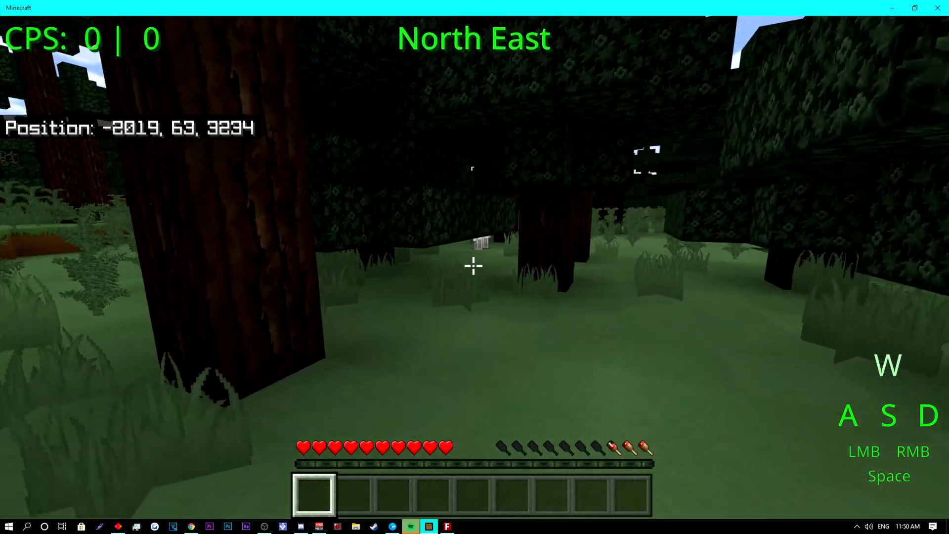
- Set Toggle Sprint to OFF under Other settings and resume walking in the forest
{"action": "key", "text": "Escape"}
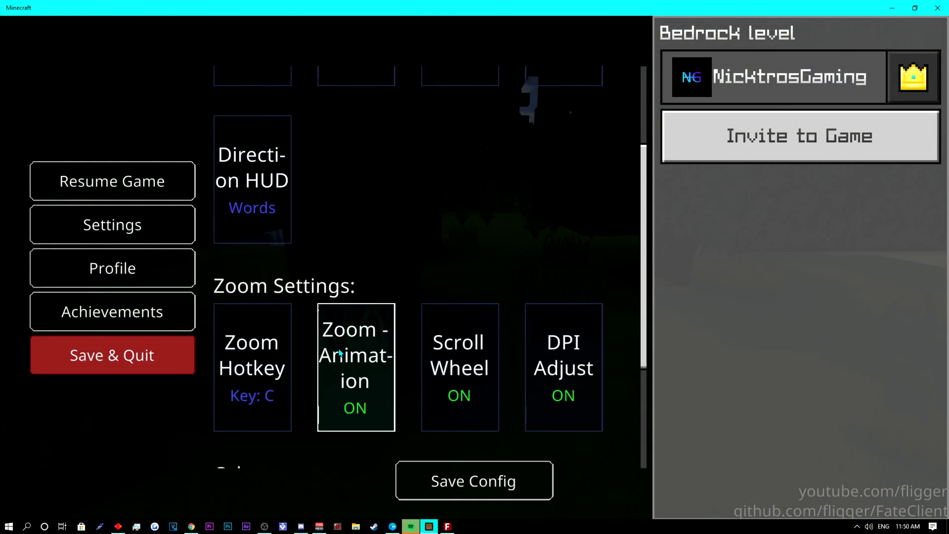
{"action": "scroll", "scroll_direction": "down", "scroll_amount": 3}
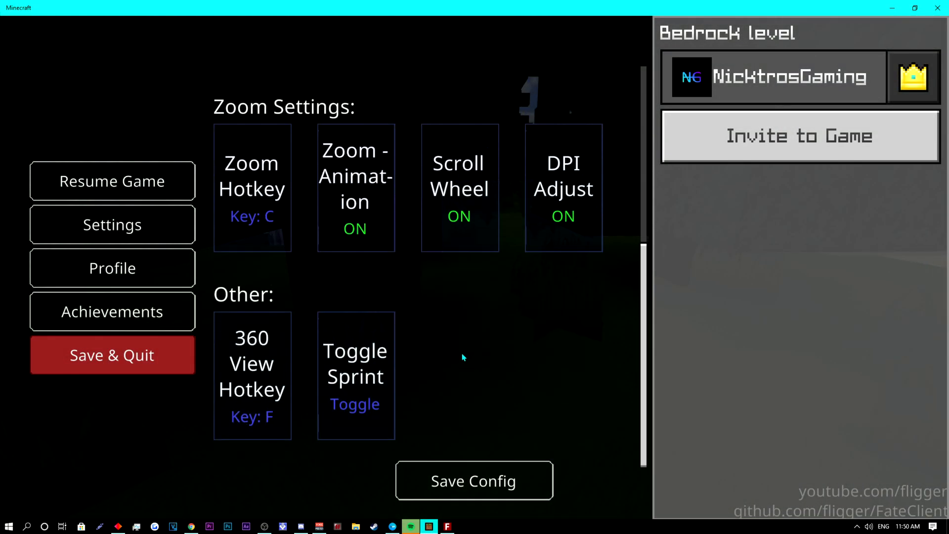
{"action": "left_click", "coordinate": [356, 375]}
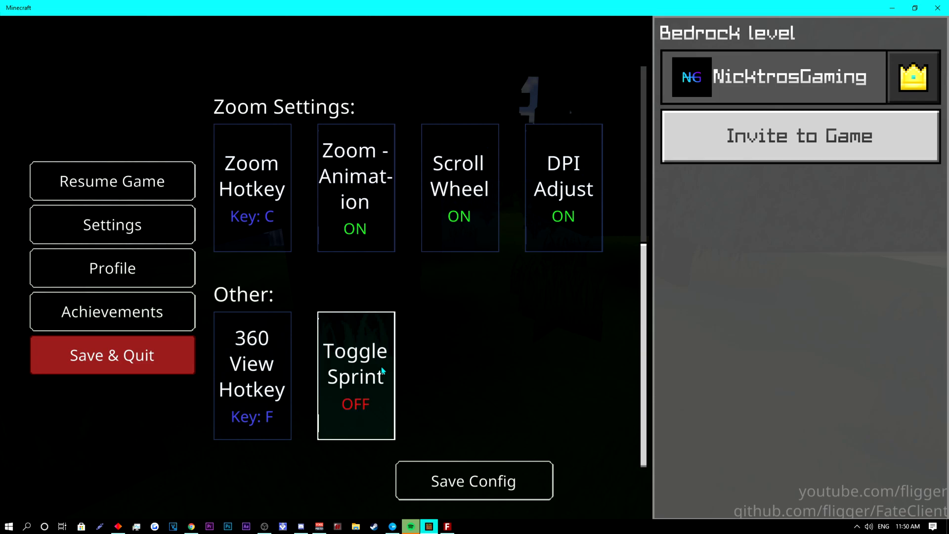
{"action": "left_click", "coordinate": [112, 181]}
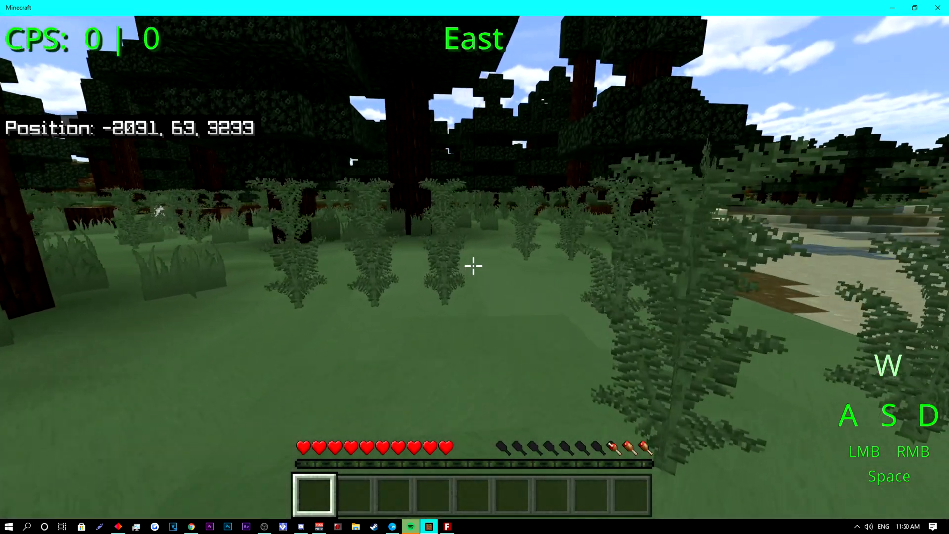
{"action": "key", "text": "w"}
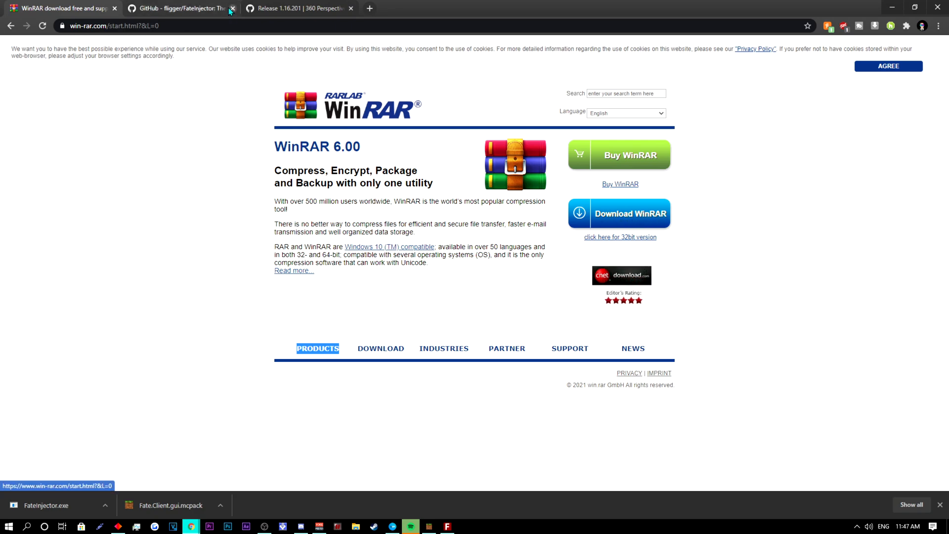
- Download Fate.Client.dll from the 1.16.201 release assets, then minimize Chrome
{"action": "left_click", "coordinate": [179, 7]}
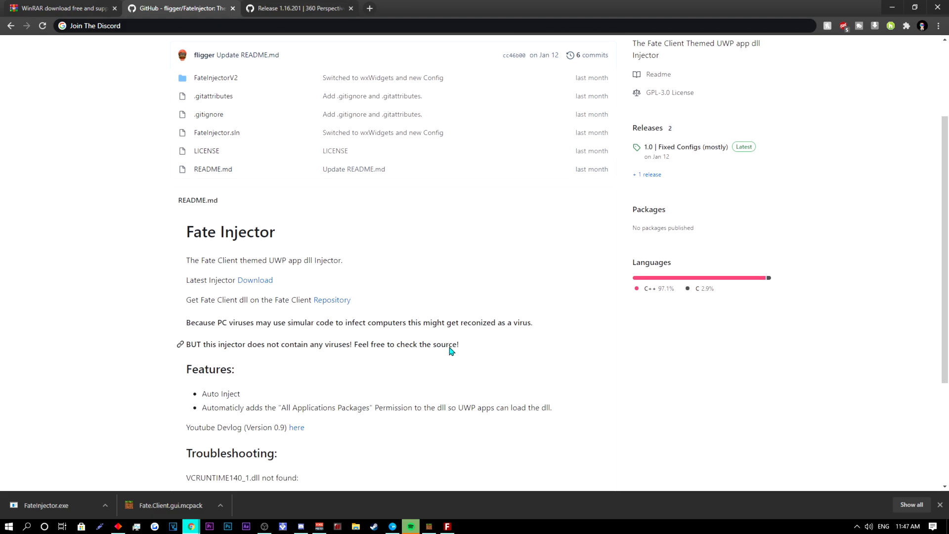
{"action": "scroll", "scroll_direction": "down", "scroll_amount": 3}
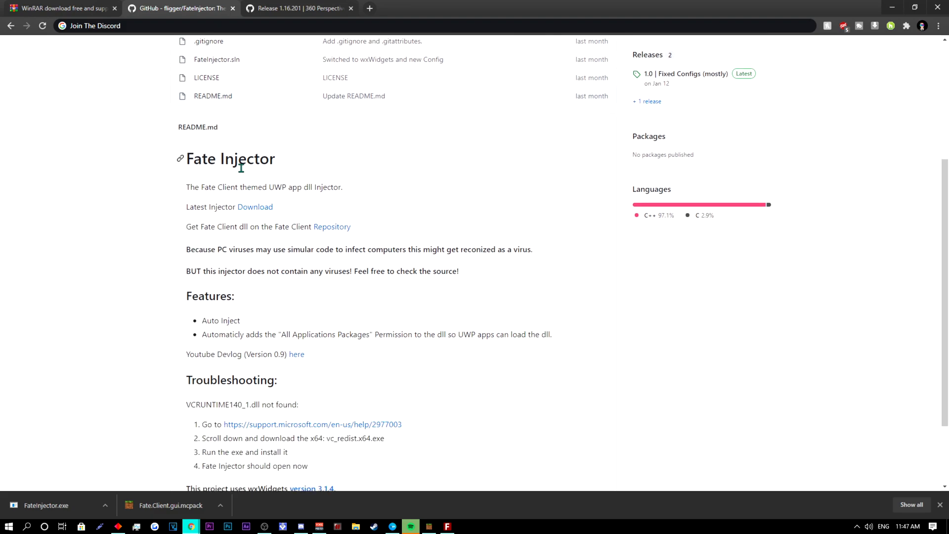
{"action": "left_click", "coordinate": [297, 7]}
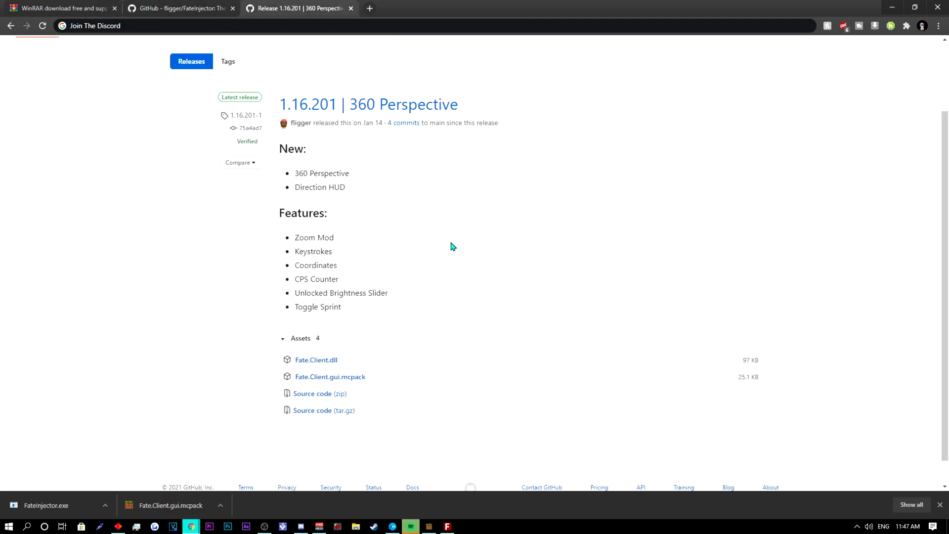
{"action": "mouse_move", "coordinate": [316, 360]}
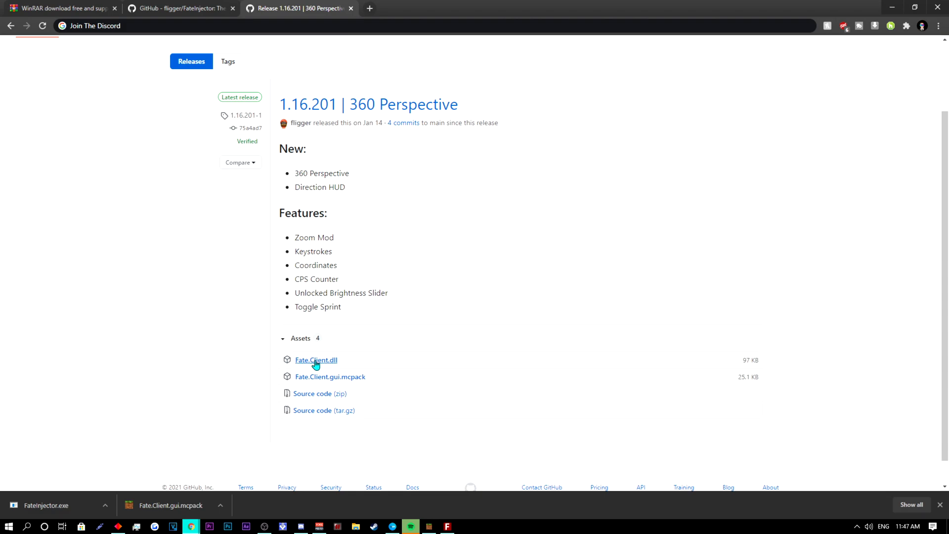
{"action": "mouse_move", "coordinate": [529, 368]}
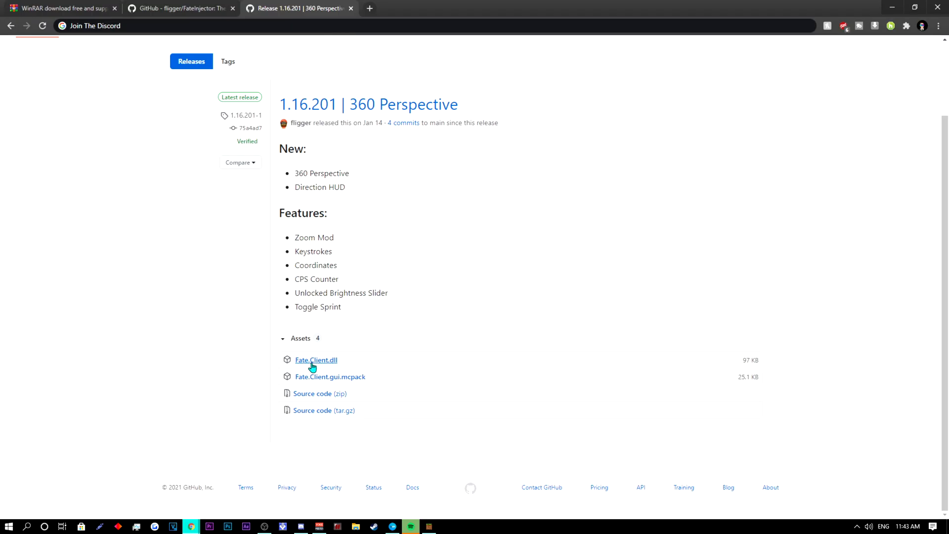
{"action": "mouse_move", "coordinate": [878, 4]}
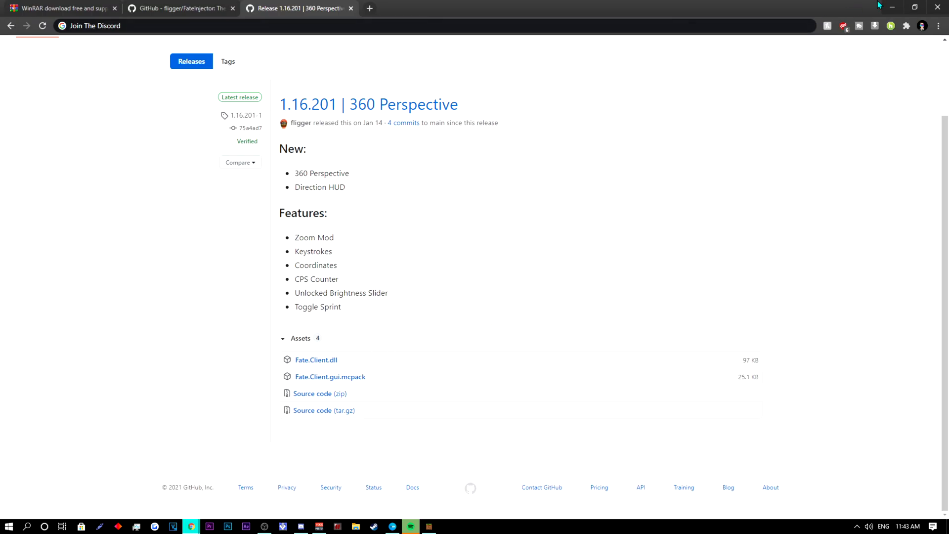
{"action": "left_click", "coordinate": [330, 376]}
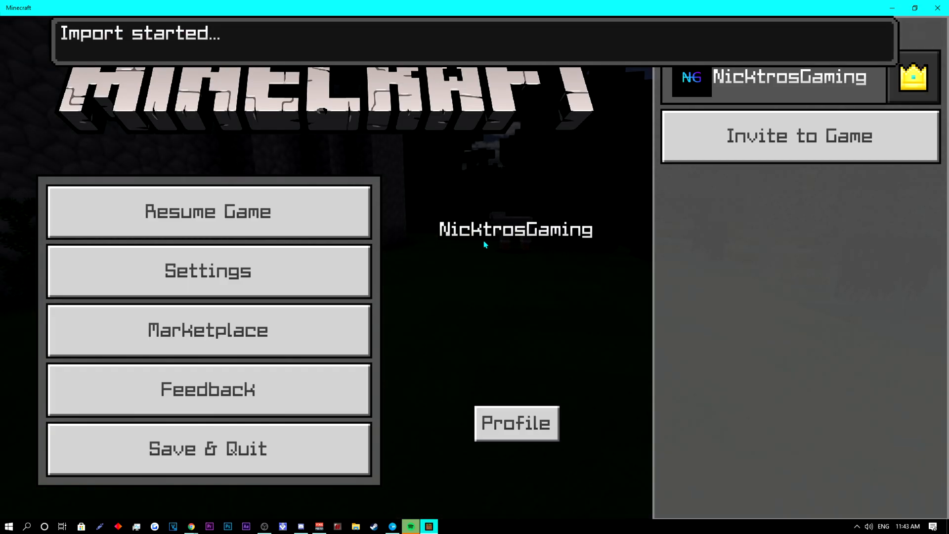
{"action": "mouse_move", "coordinate": [418, 414]}
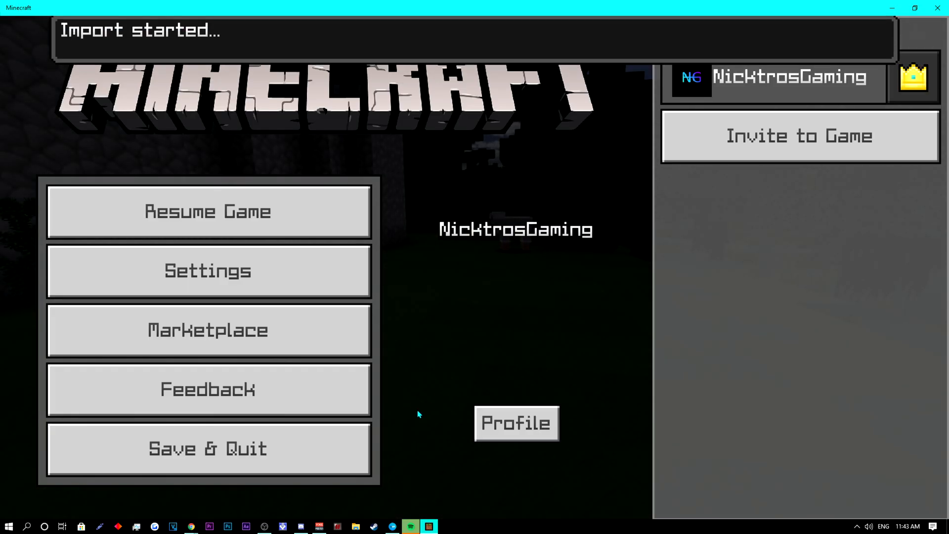
{"action": "mouse_move", "coordinate": [327, 460]}
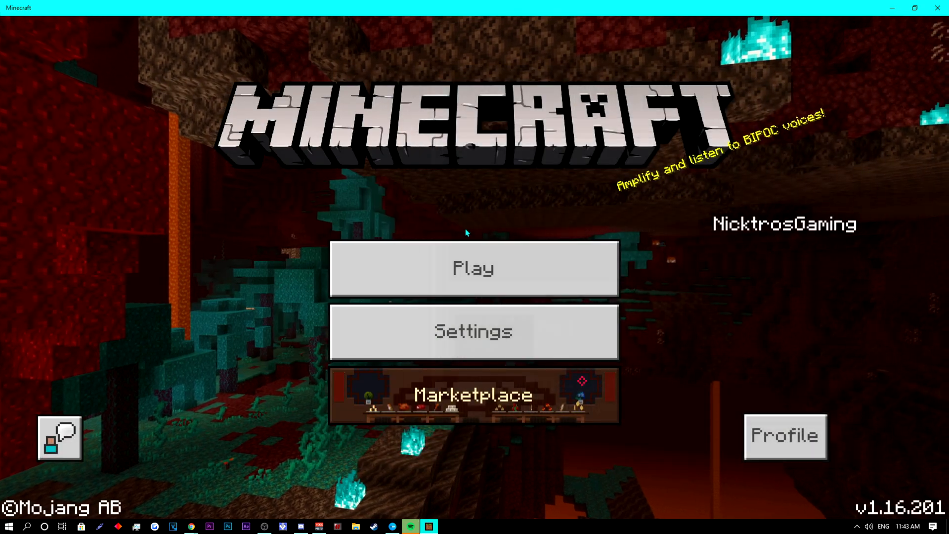
- Activate the Fate Client GUI global resource pack and load into a world
{"action": "left_click", "coordinate": [472, 331]}
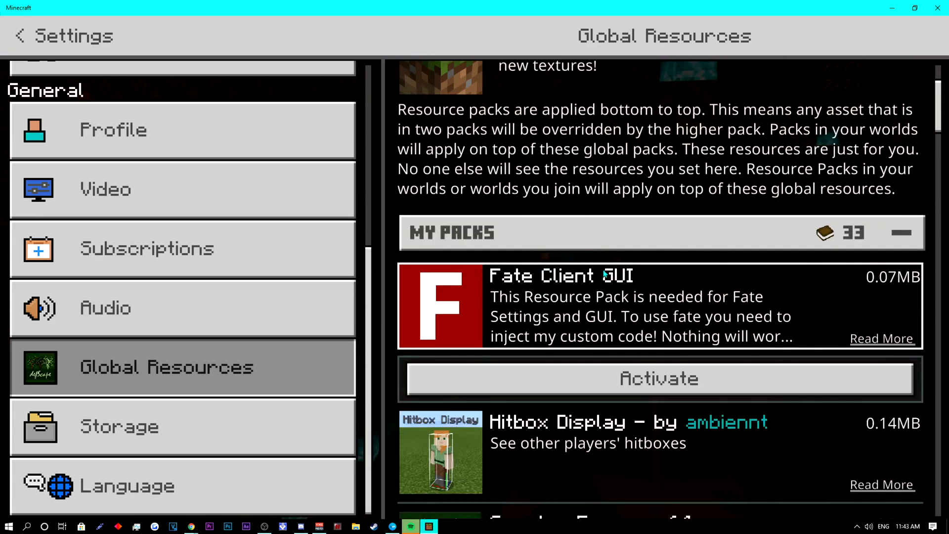
{"action": "left_click", "coordinate": [658, 378]}
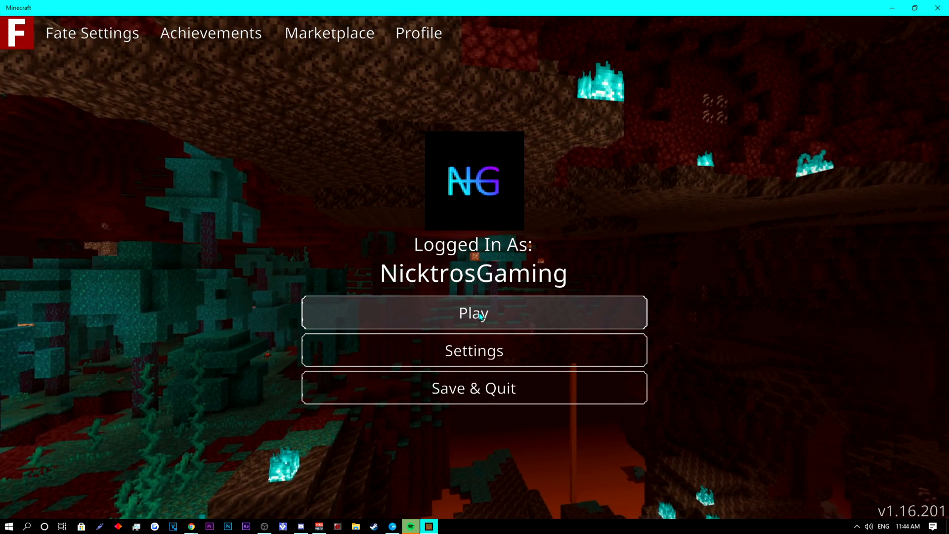
{"action": "left_click", "coordinate": [474, 312]}
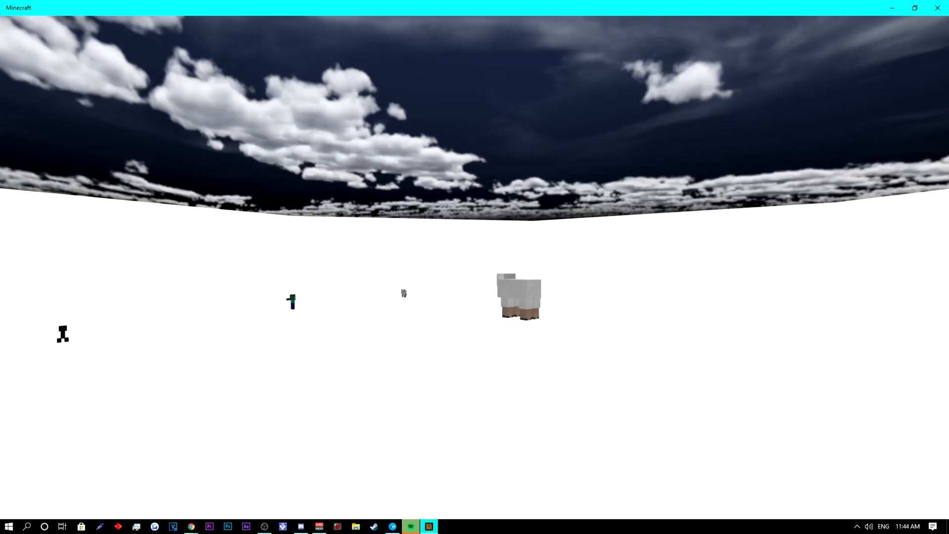
- Pause the game and minimize the Minecraft window
{"action": "key", "text": "Escape"}
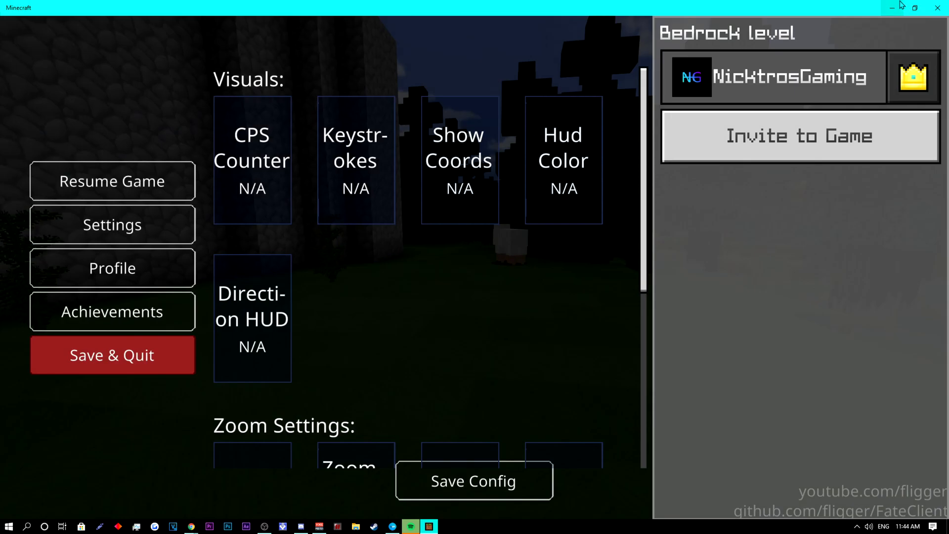
{"action": "left_click", "coordinate": [190, 526]}
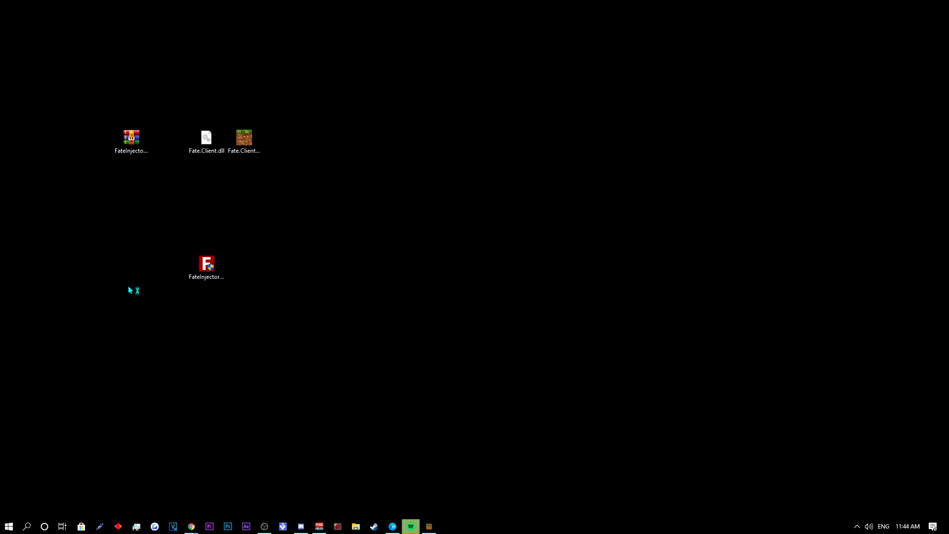
- Launch FateInjector and reveal the Run anyway option on the SmartScreen warning
{"action": "double_click", "coordinate": [205, 264]}
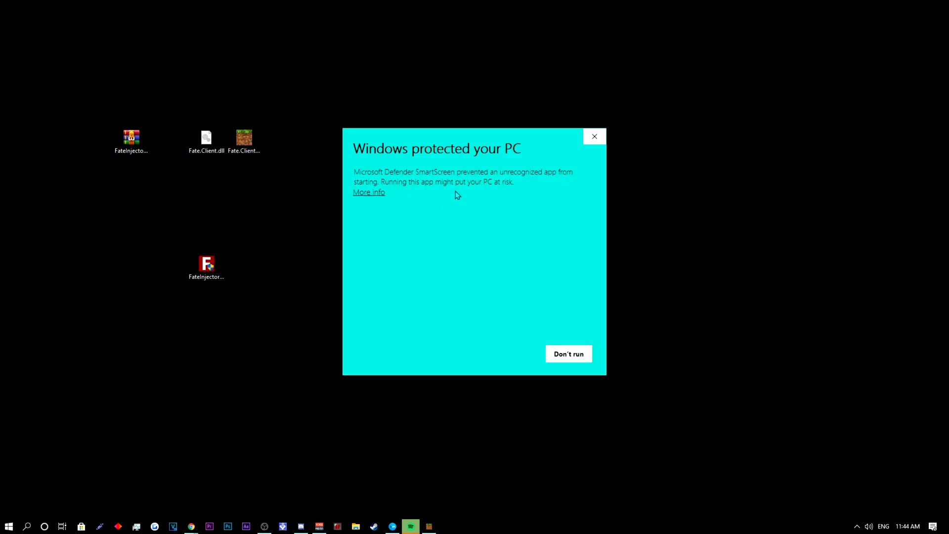
{"action": "left_click", "coordinate": [368, 192]}
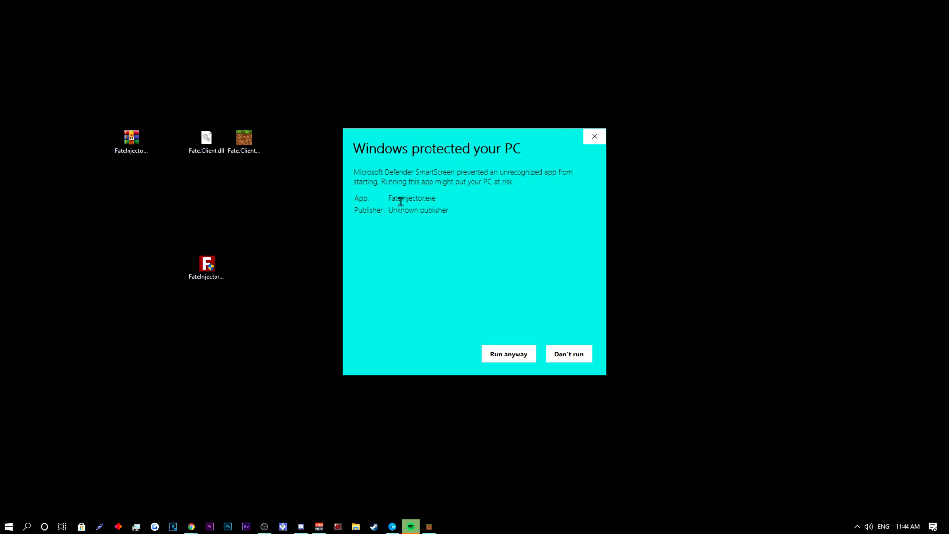
{"action": "mouse_move", "coordinate": [419, 277]}
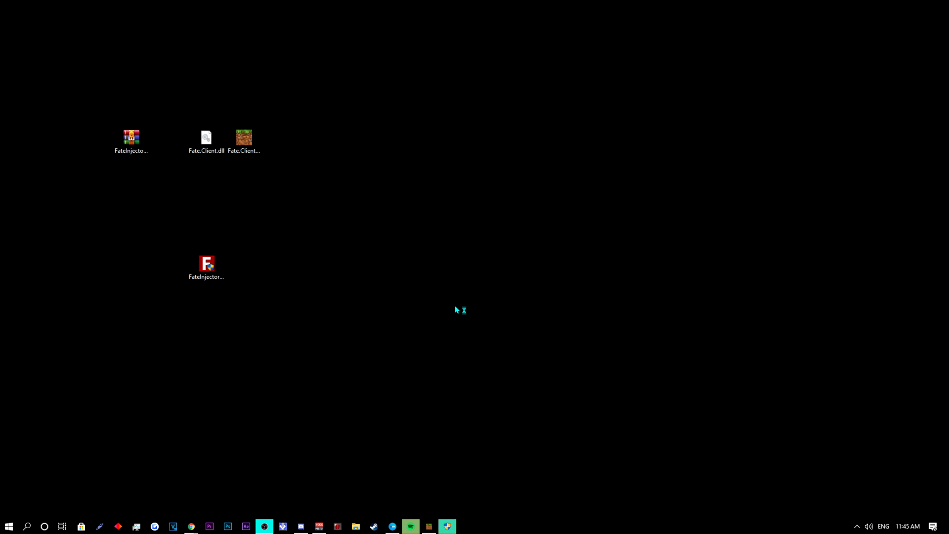
{"action": "mouse_move", "coordinate": [446, 477]}
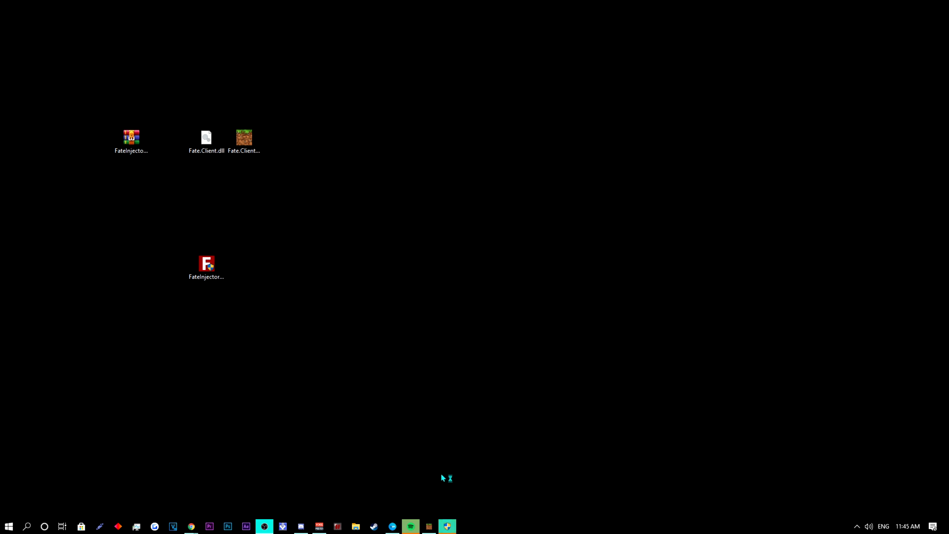
- Select Fate.Client.dll from the Desktop in the injector and inject it into Minecraft
{"action": "double_click", "coordinate": [206, 267]}
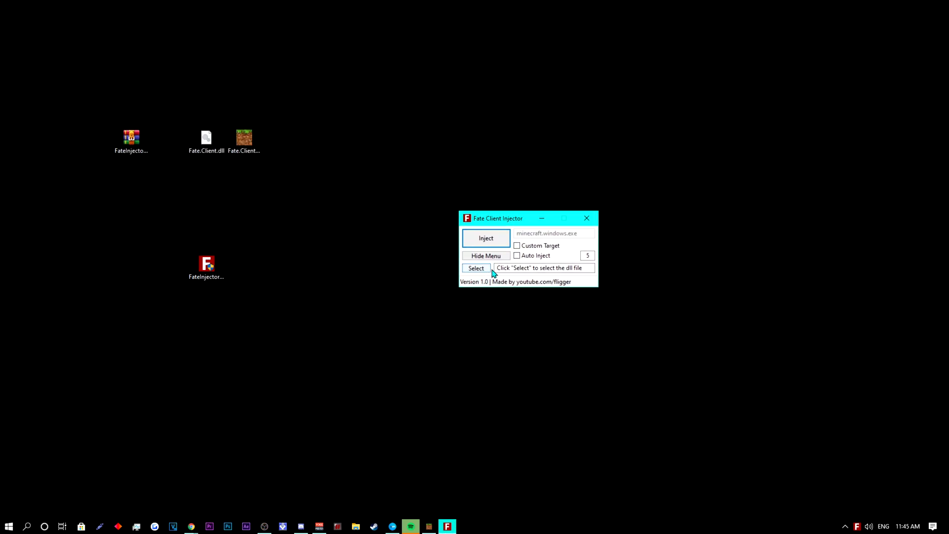
{"action": "left_click", "coordinate": [476, 267]}
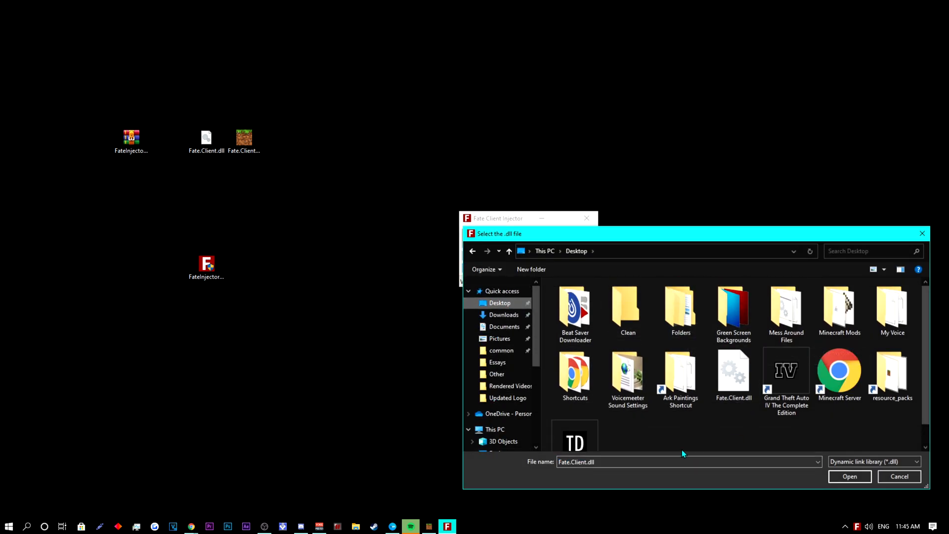
{"action": "left_click", "coordinate": [849, 476]}
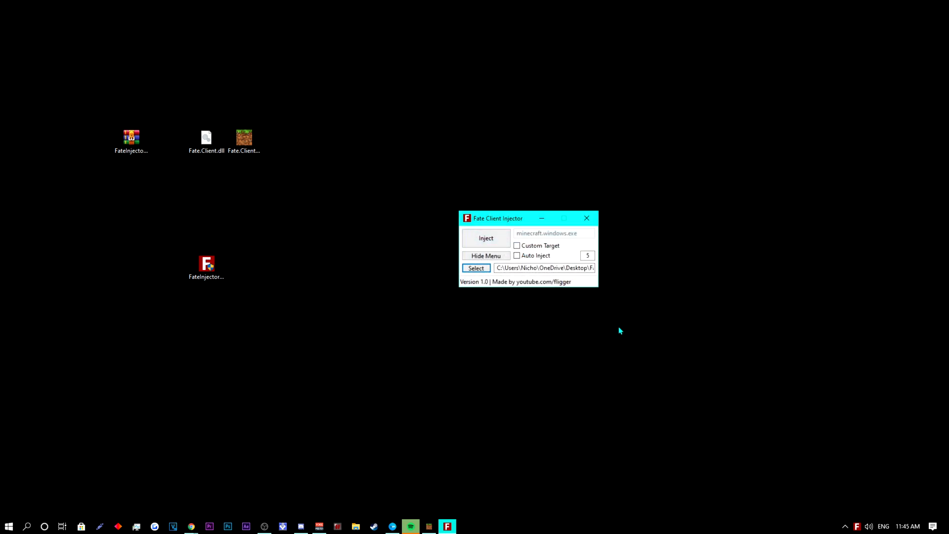
{"action": "left_click", "coordinate": [485, 238]}
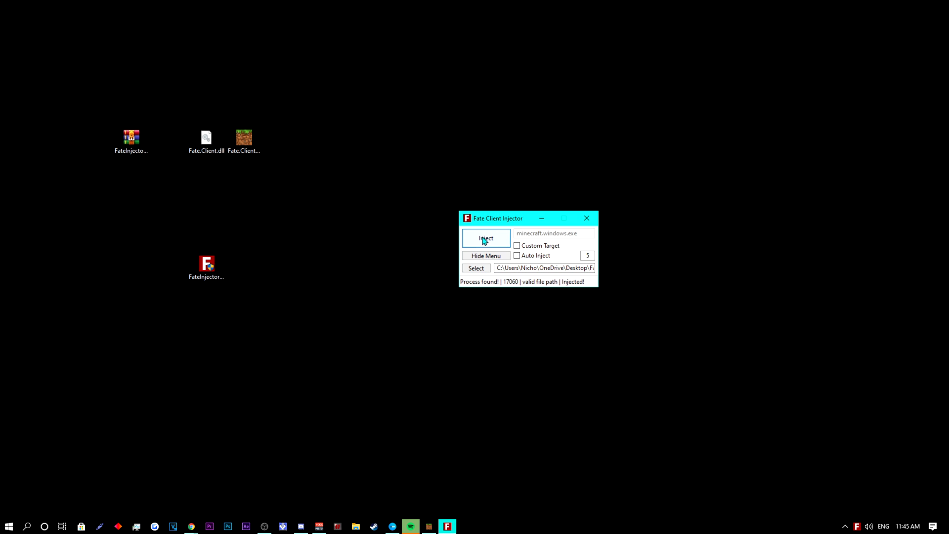
{"action": "mouse_move", "coordinate": [597, 294]}
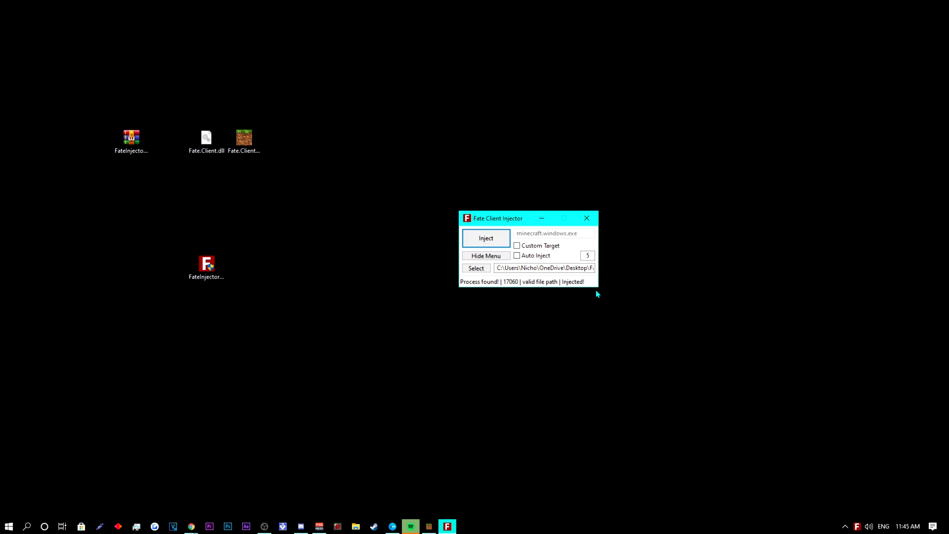